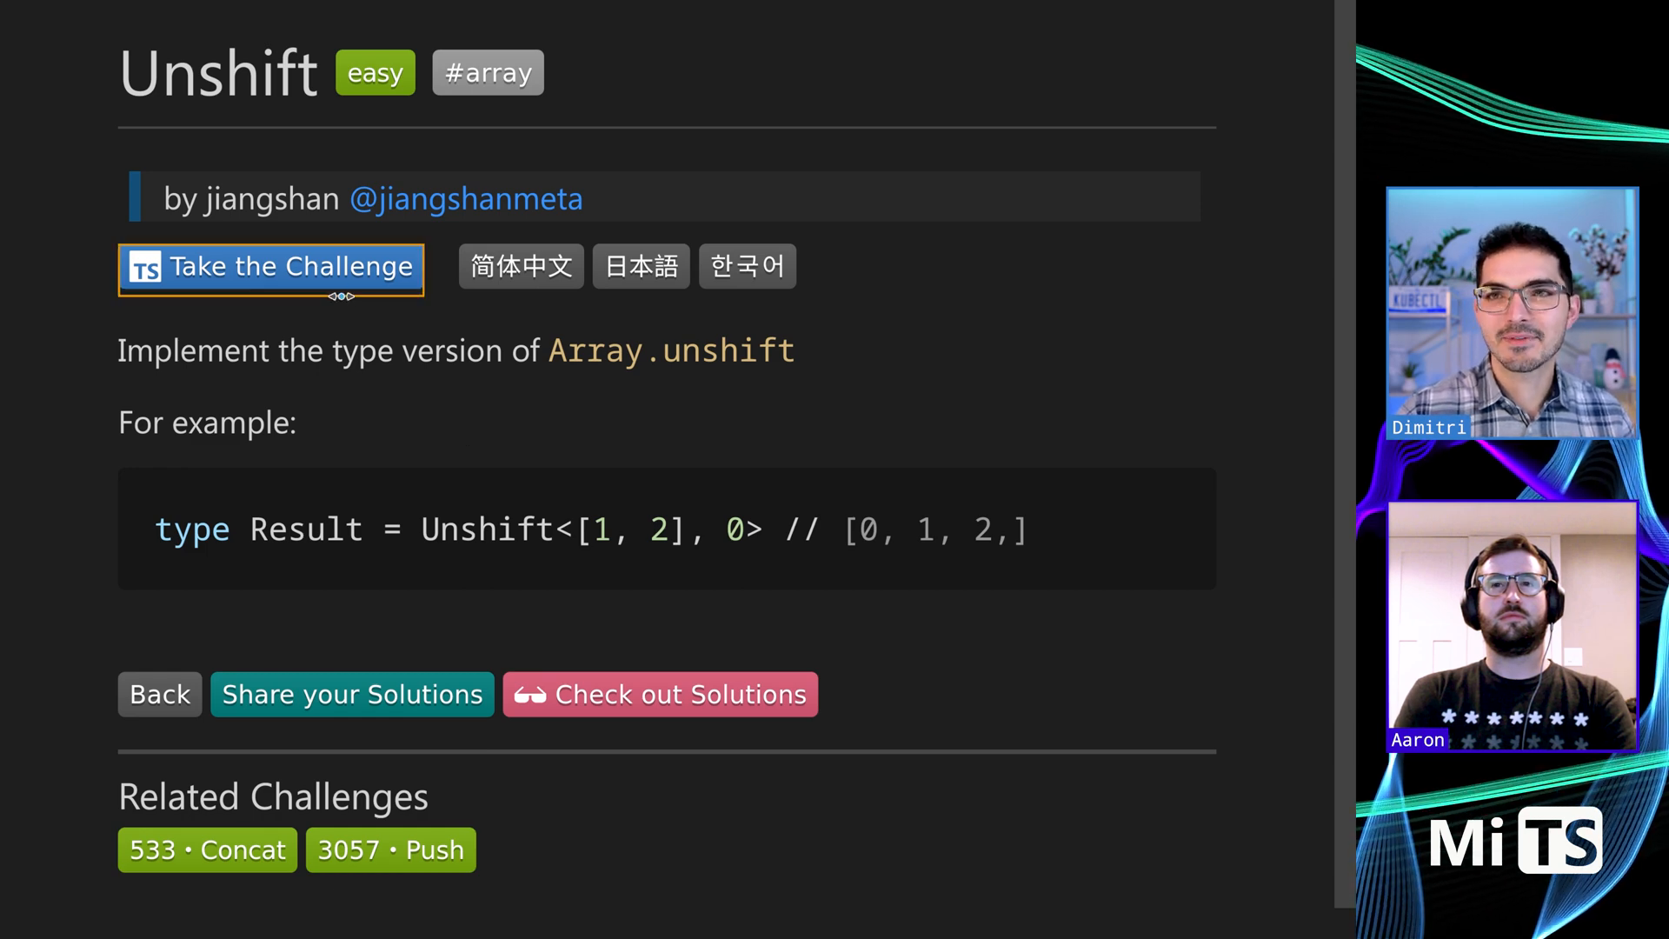
# - Take the Unshift challenge to load its test cases and starter stub in the editor
pyautogui.click(271, 266)
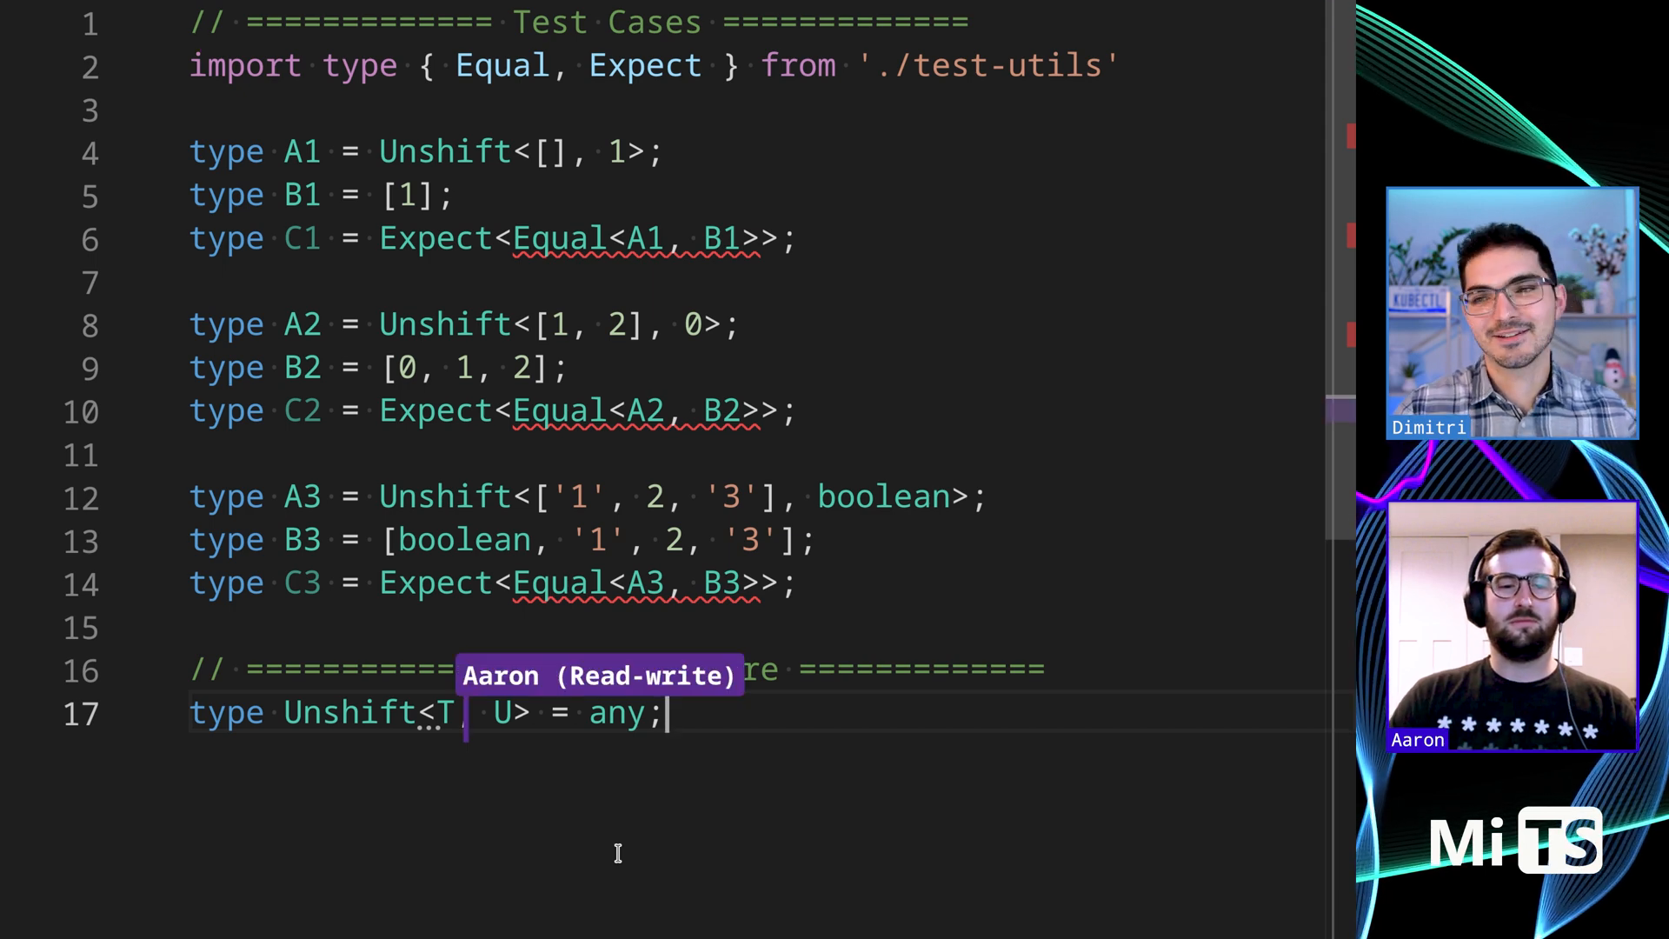
# - Rewrite the stub as type Unshift<T extends unknown[], U> = [U, ...T]
pyautogui.write('extends')
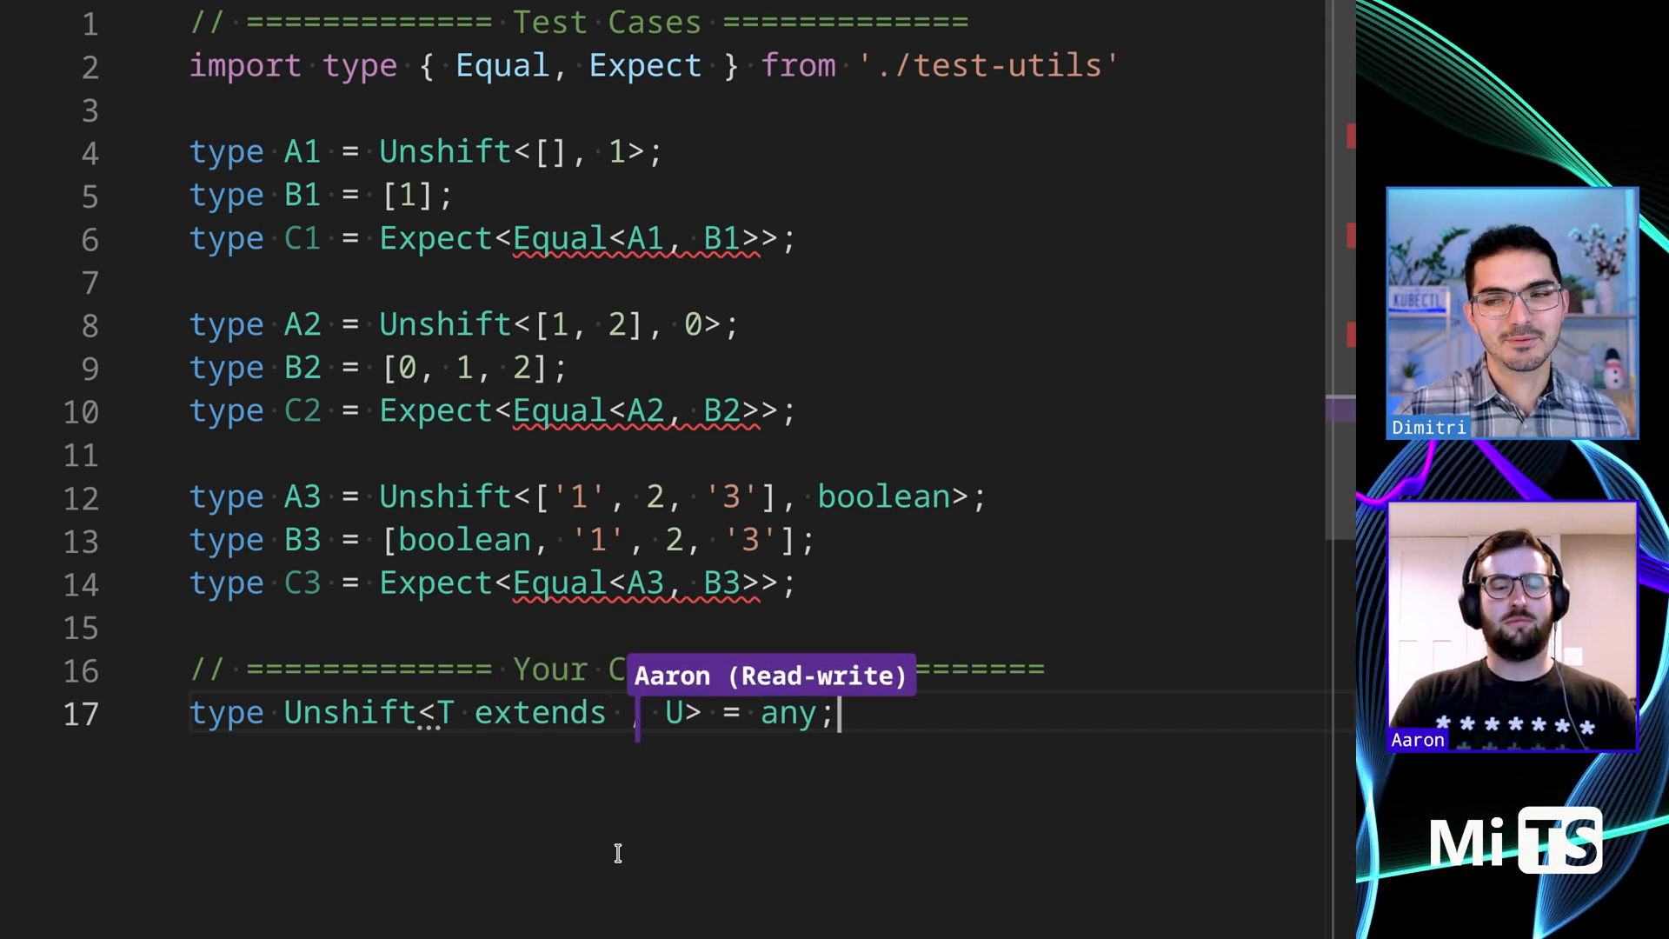
pyautogui.write('unknown[]')
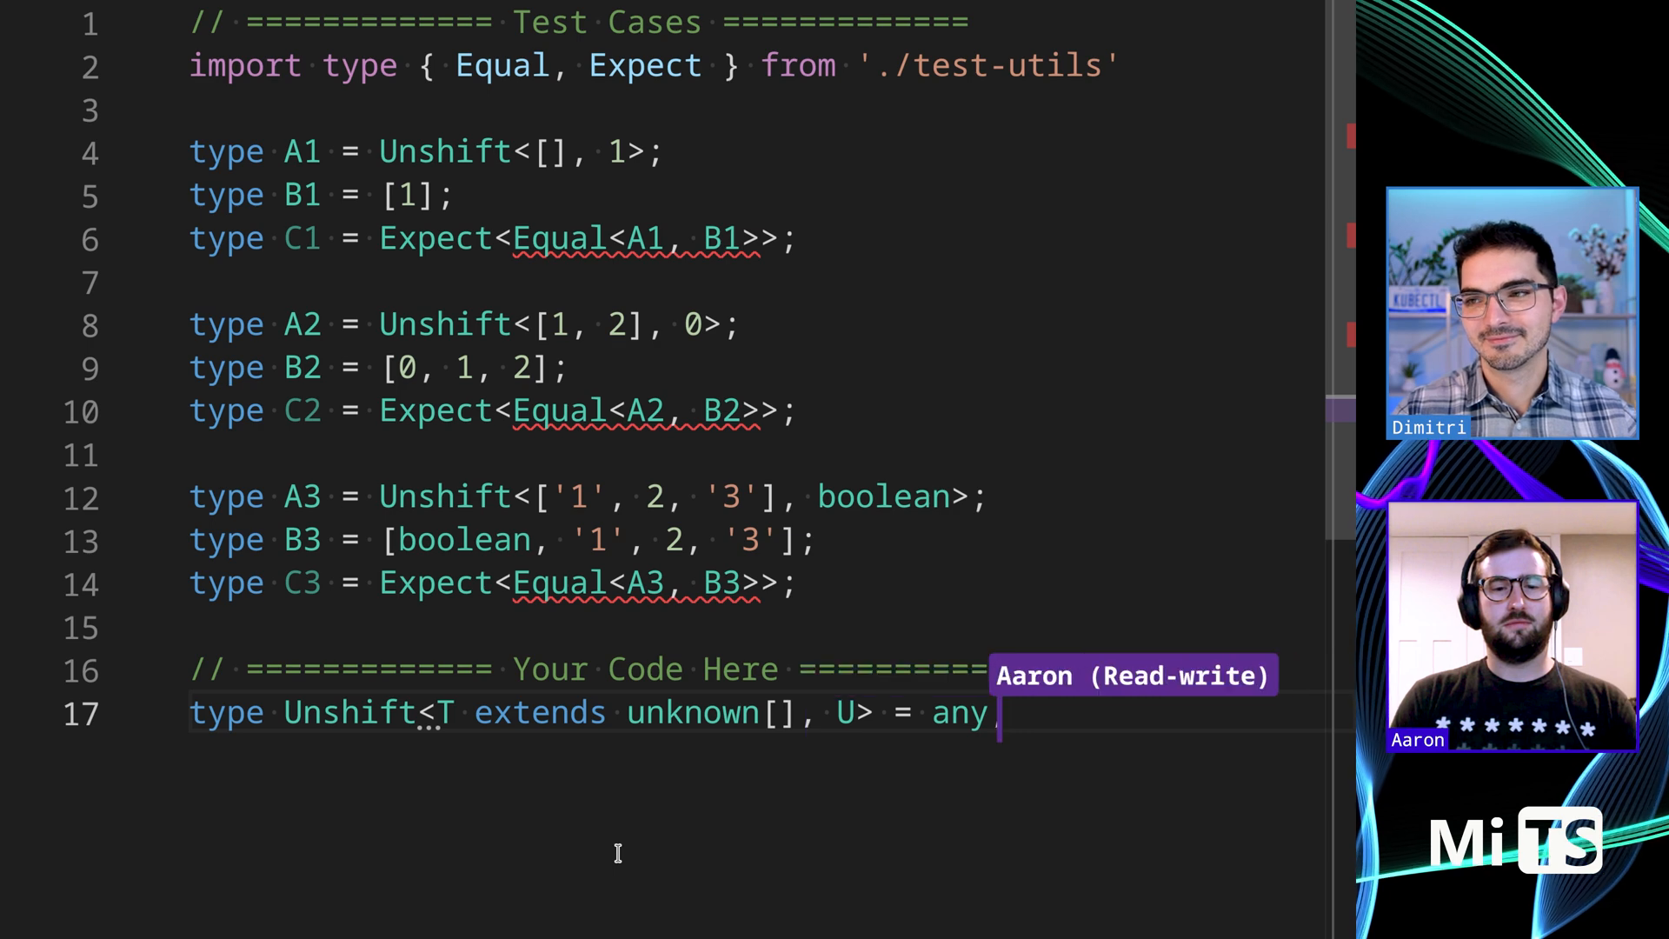
pyautogui.write('[]')
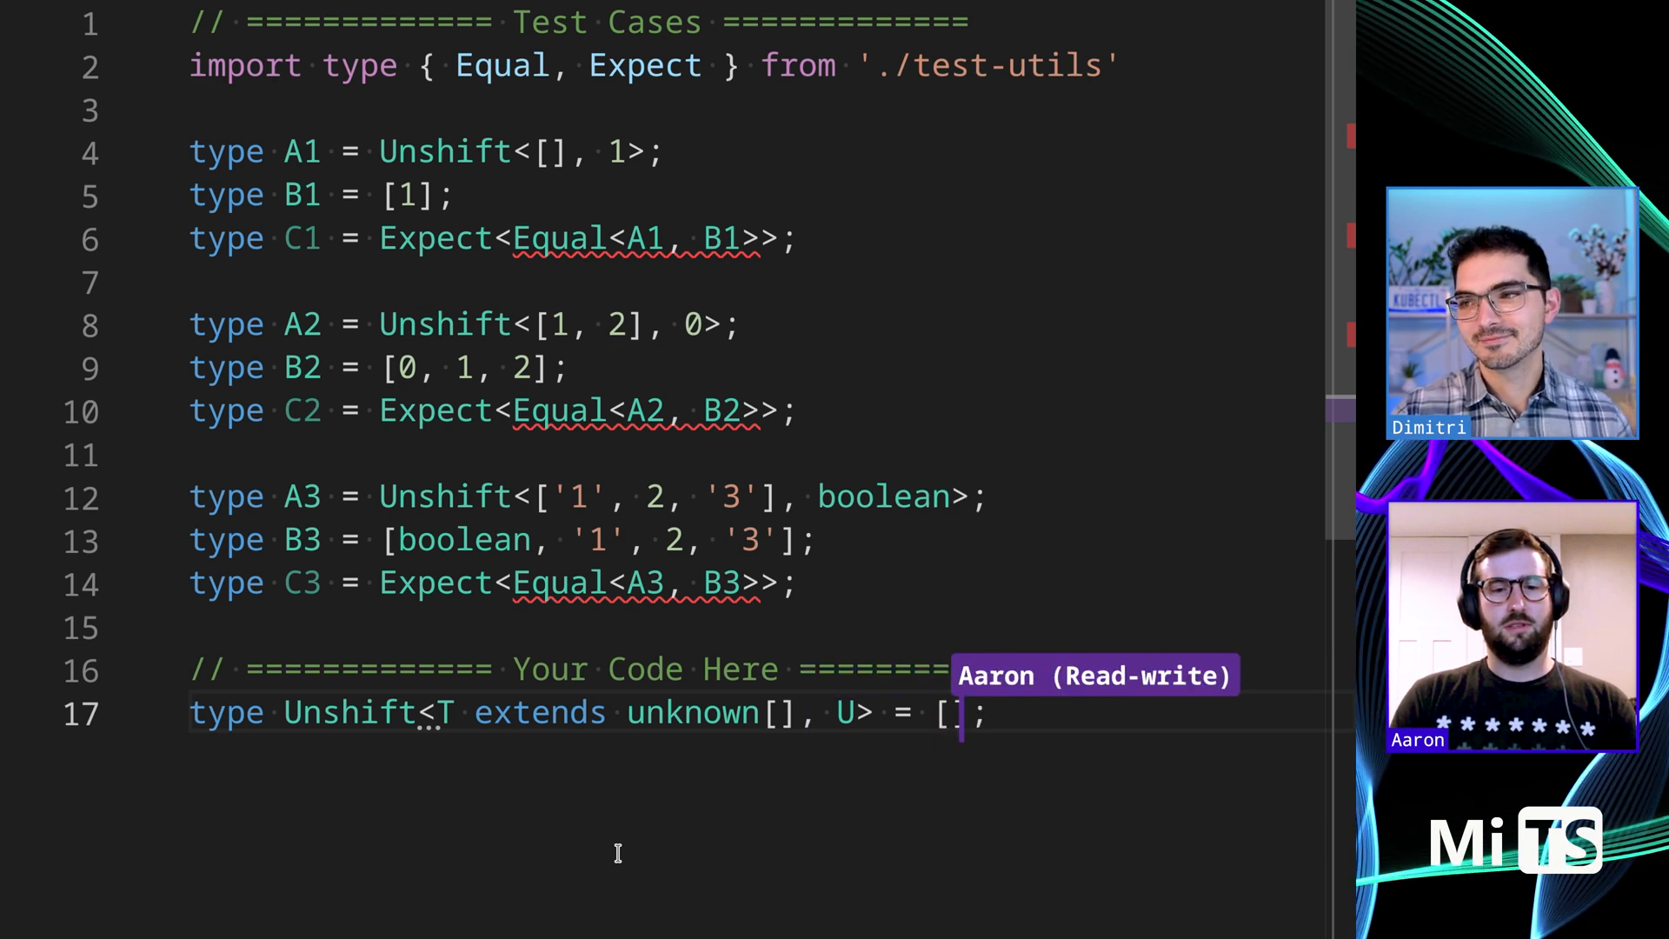
pyautogui.write('U, ...')
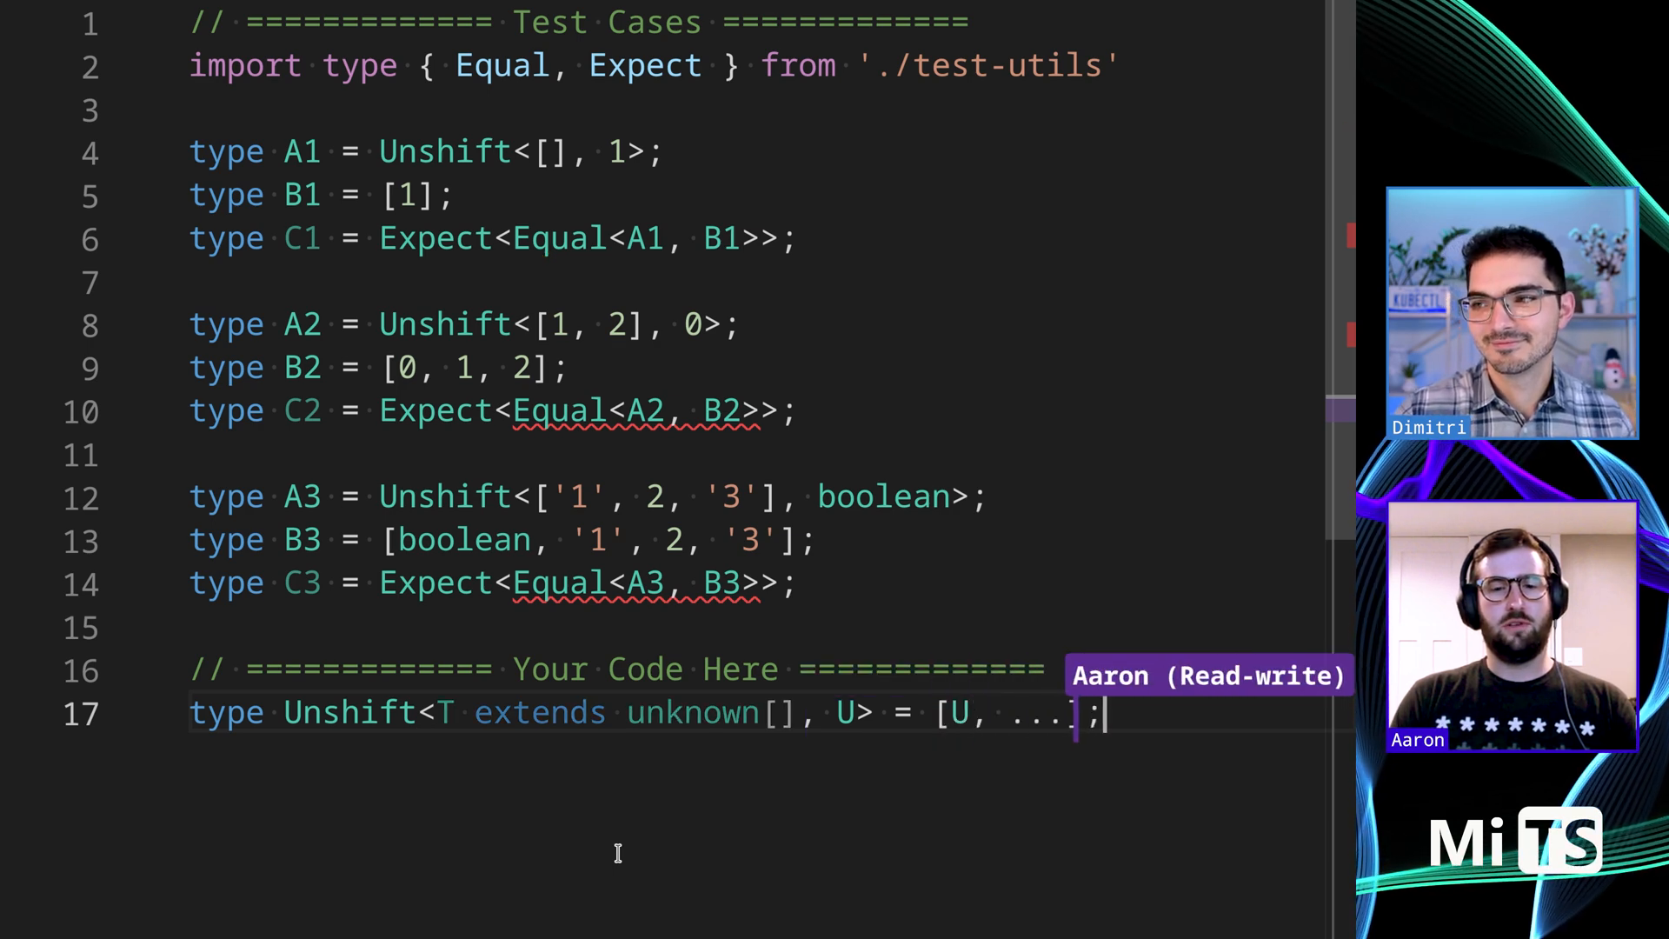
pyautogui.write('T')
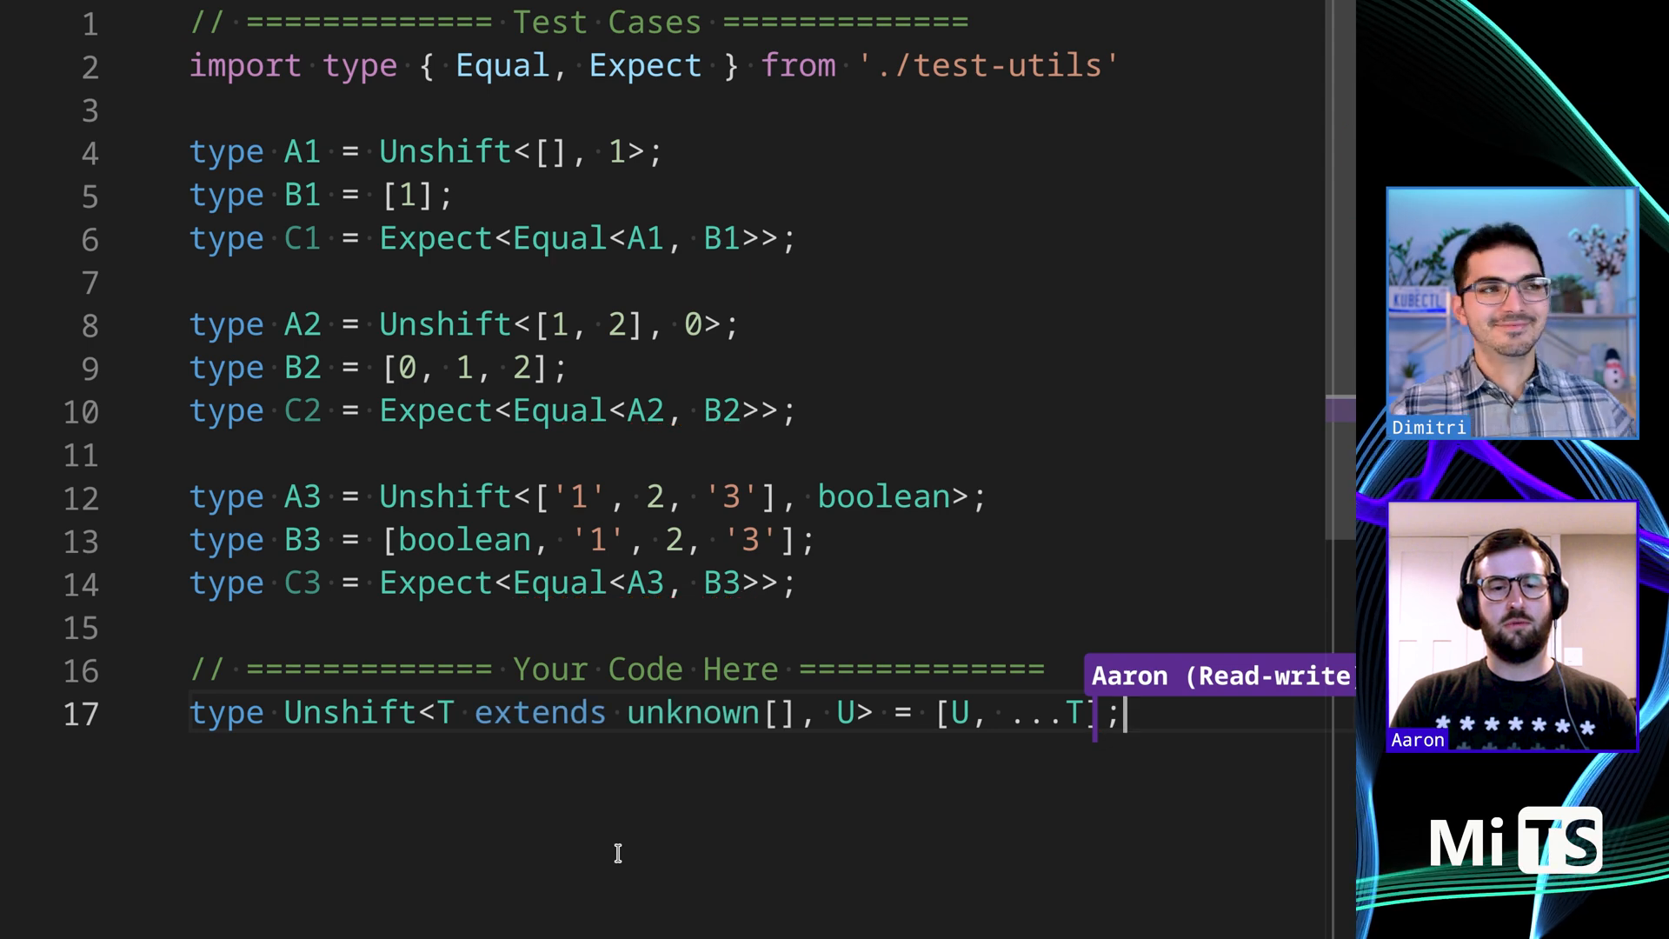